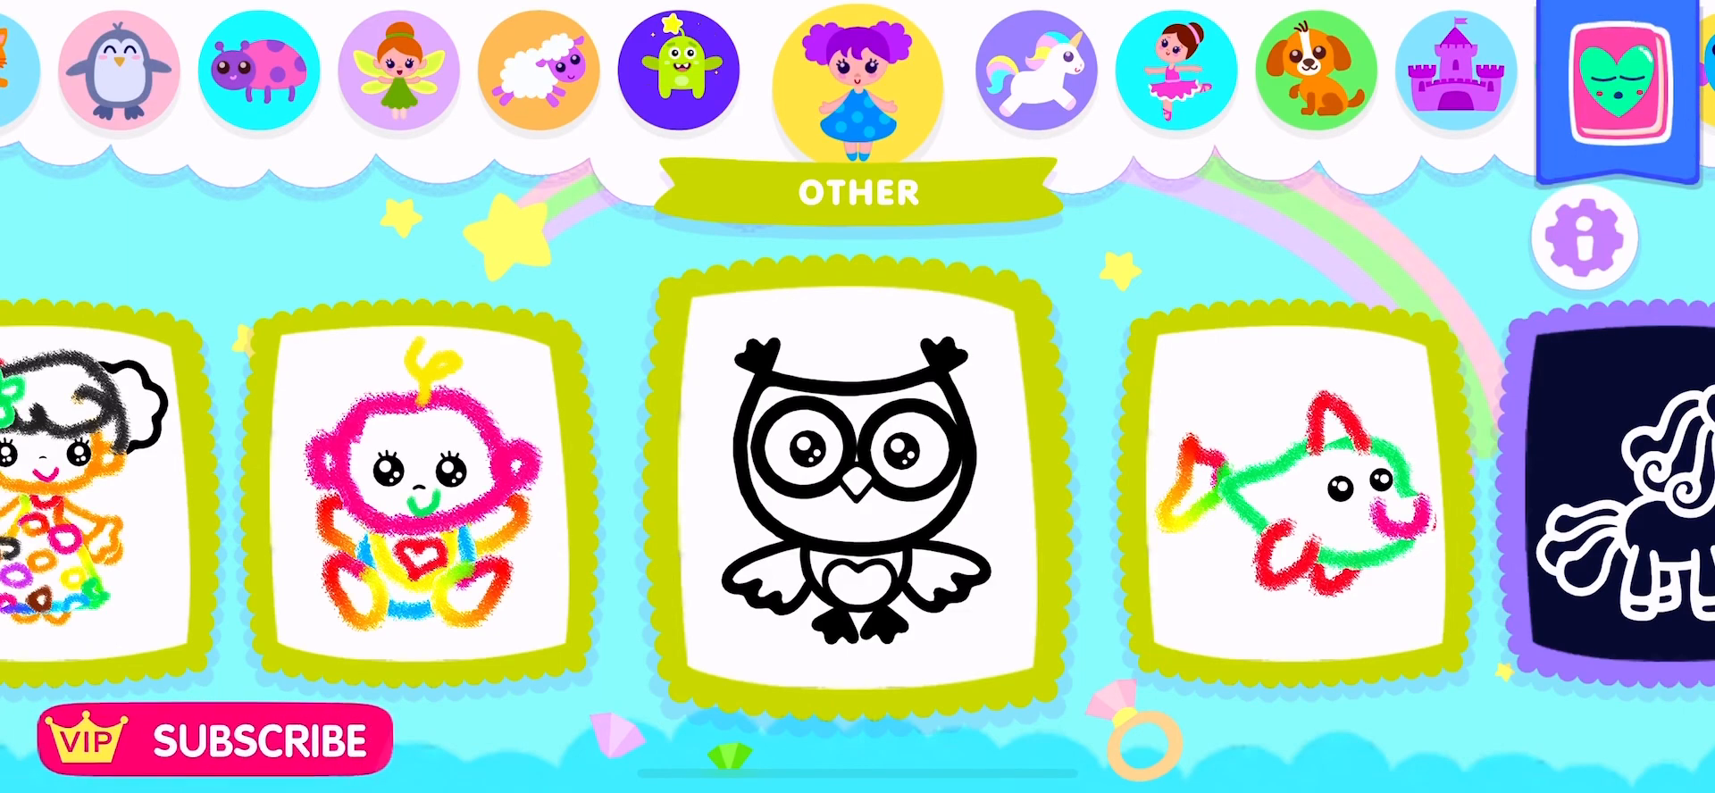
# Choose the black-and-white owl card from the OTHER category to start tracing it
pyautogui.click(859, 470)
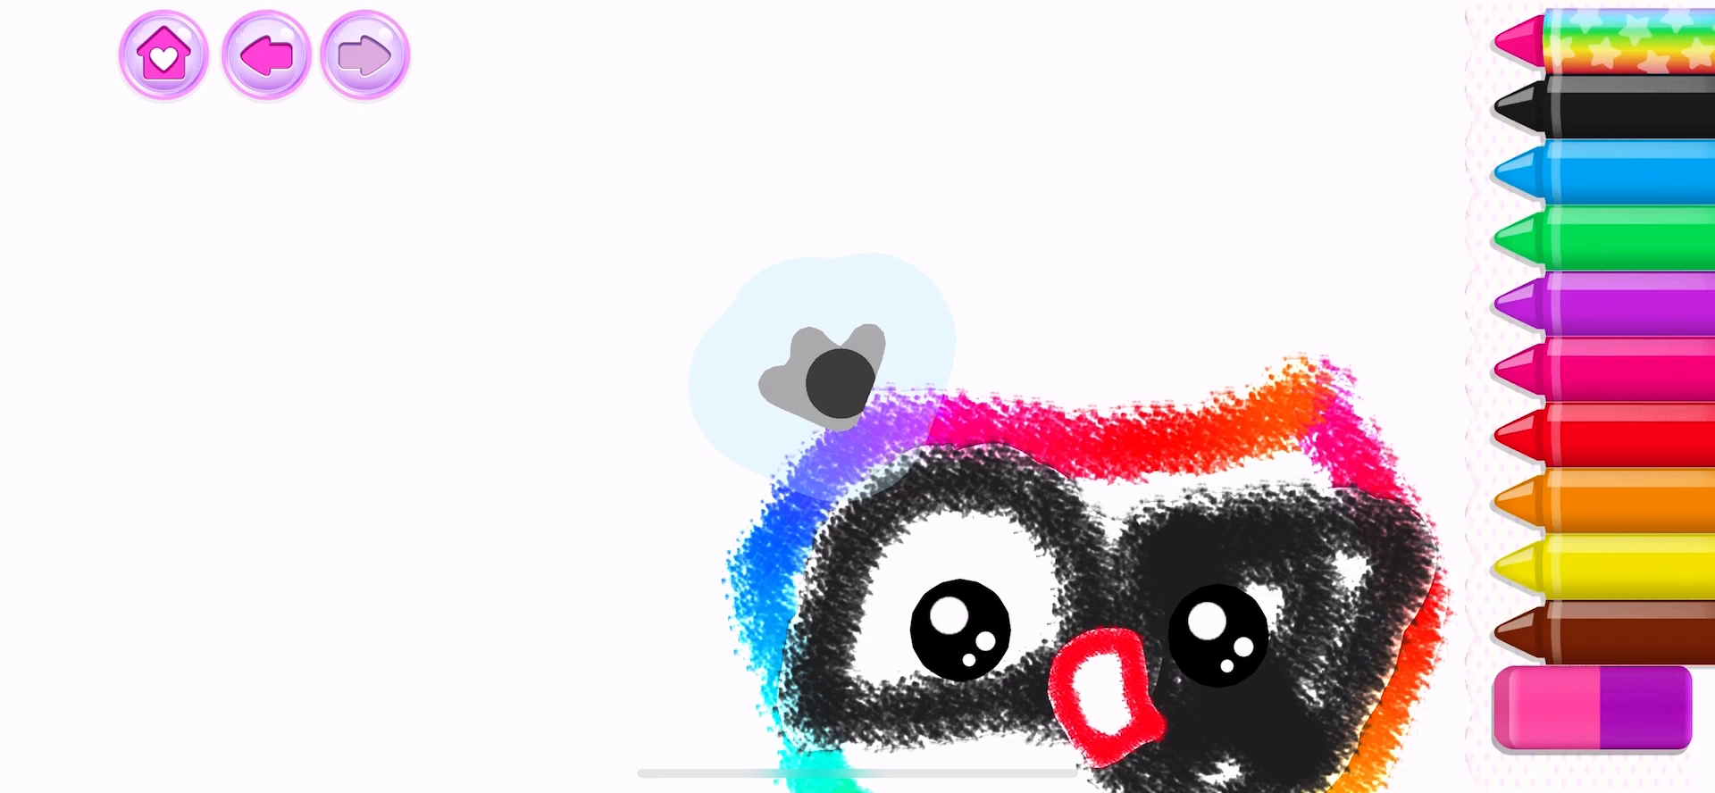
# Pick the rainbow crayon and continue tracing the owl's body outline
pyautogui.click(1629, 56)
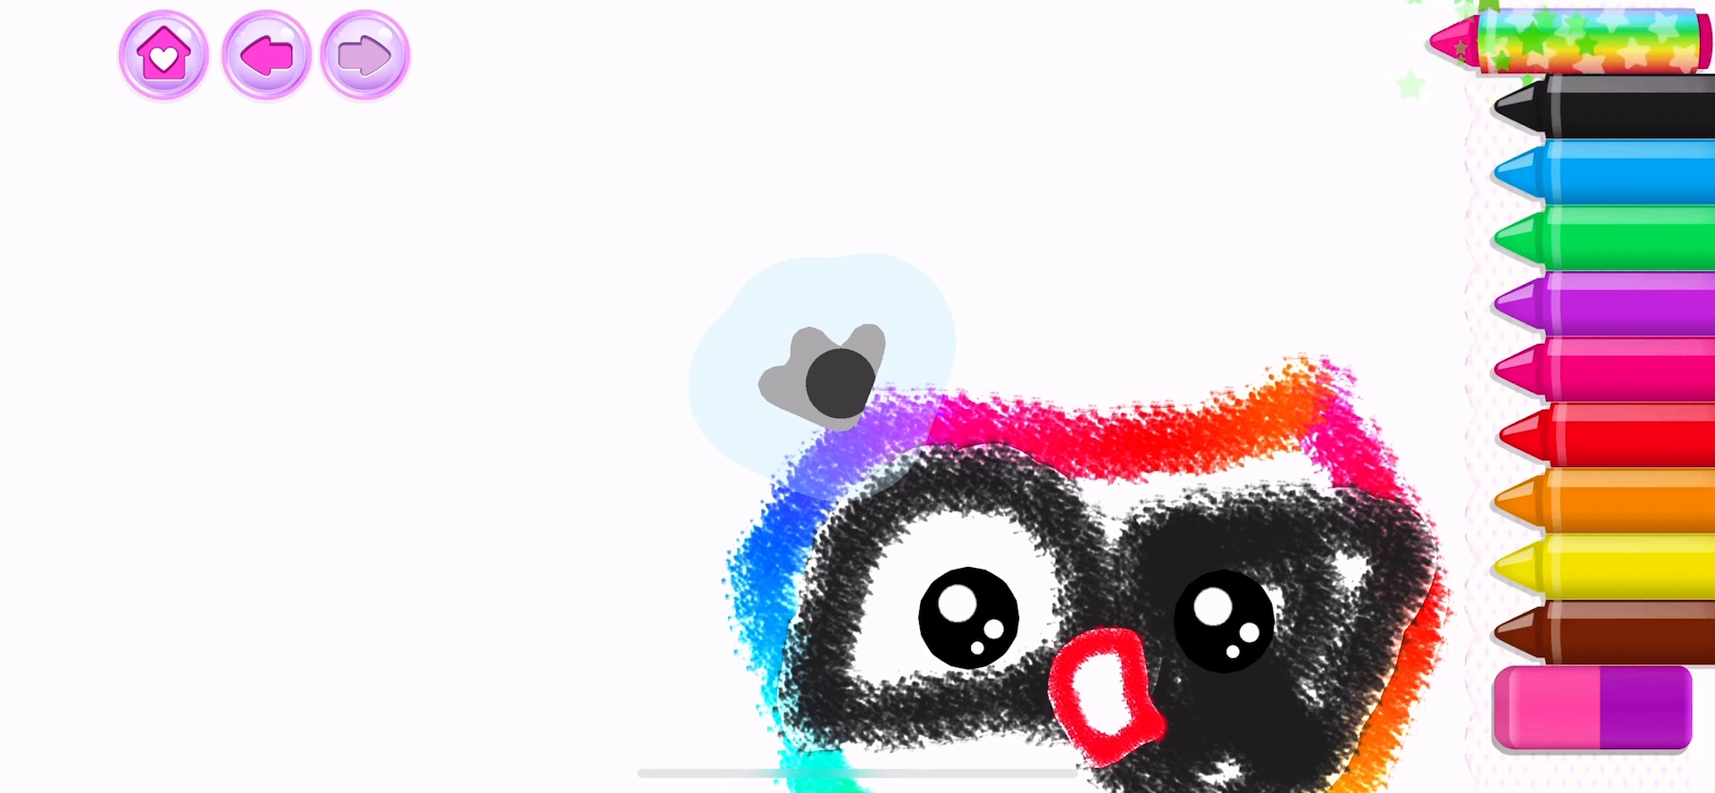
pyautogui.click(820, 372)
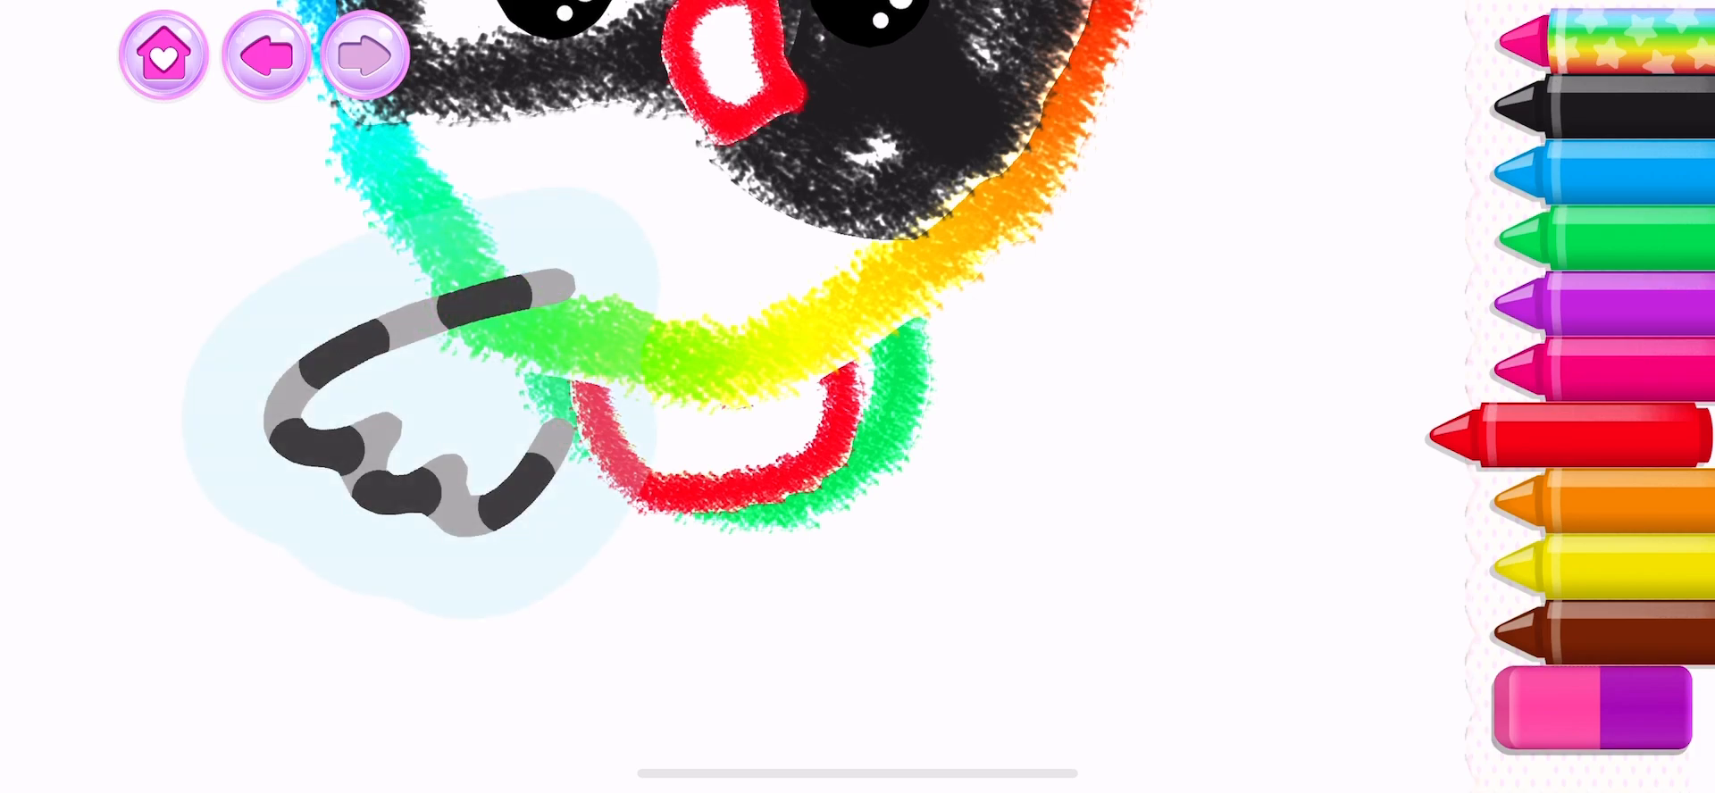
# Select the orange crayon after finishing the rainbow outline and heart belly
pyautogui.click(1586, 504)
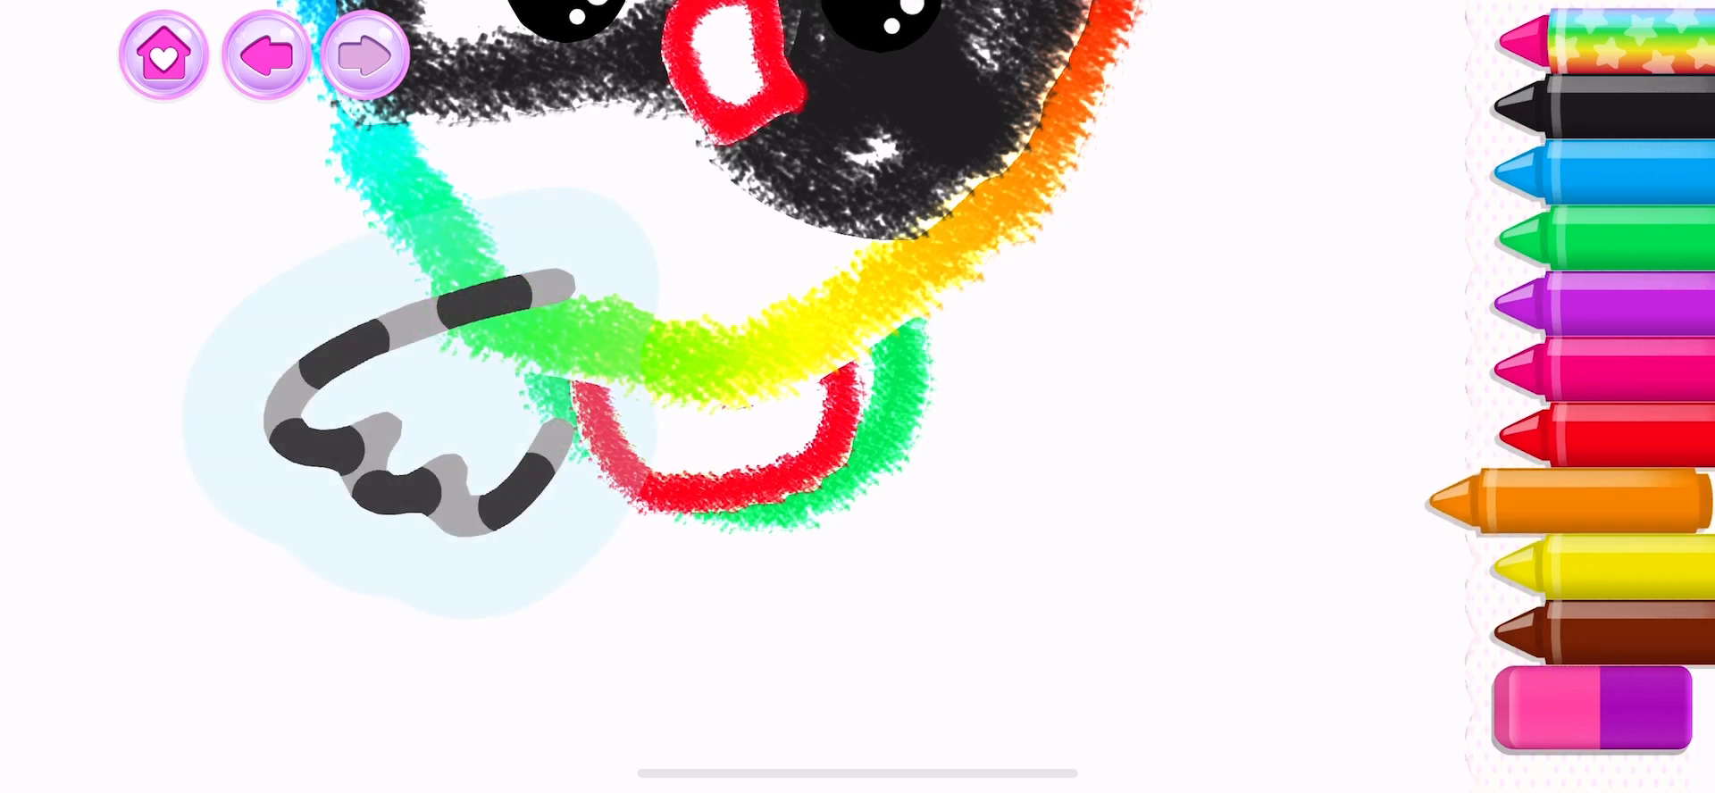